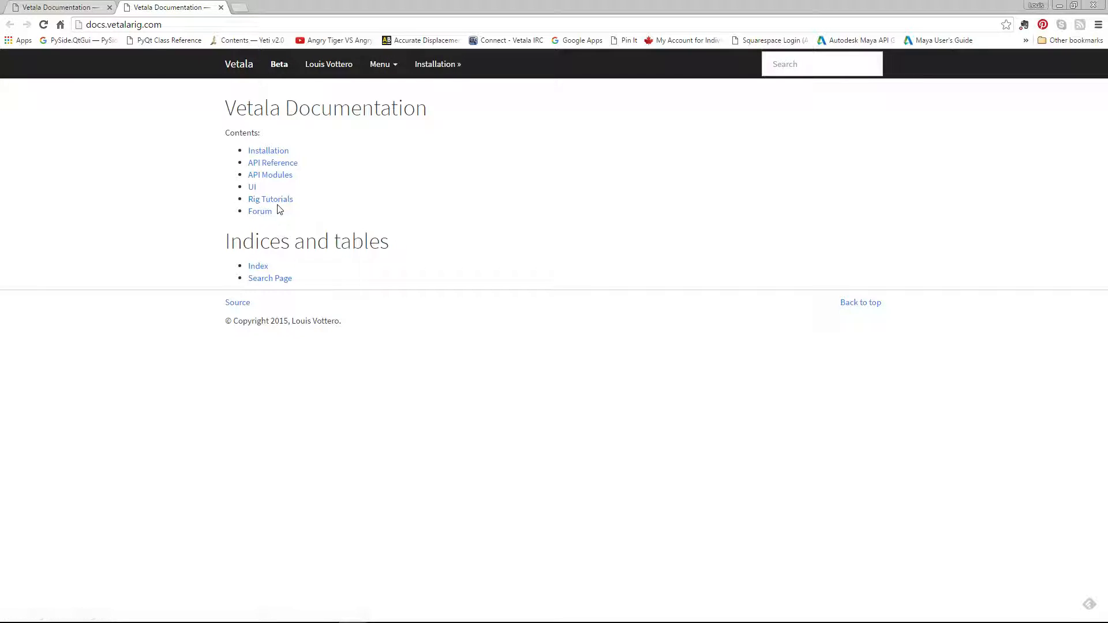
{"action": "mouse_move", "coordinate": [271, 199]}
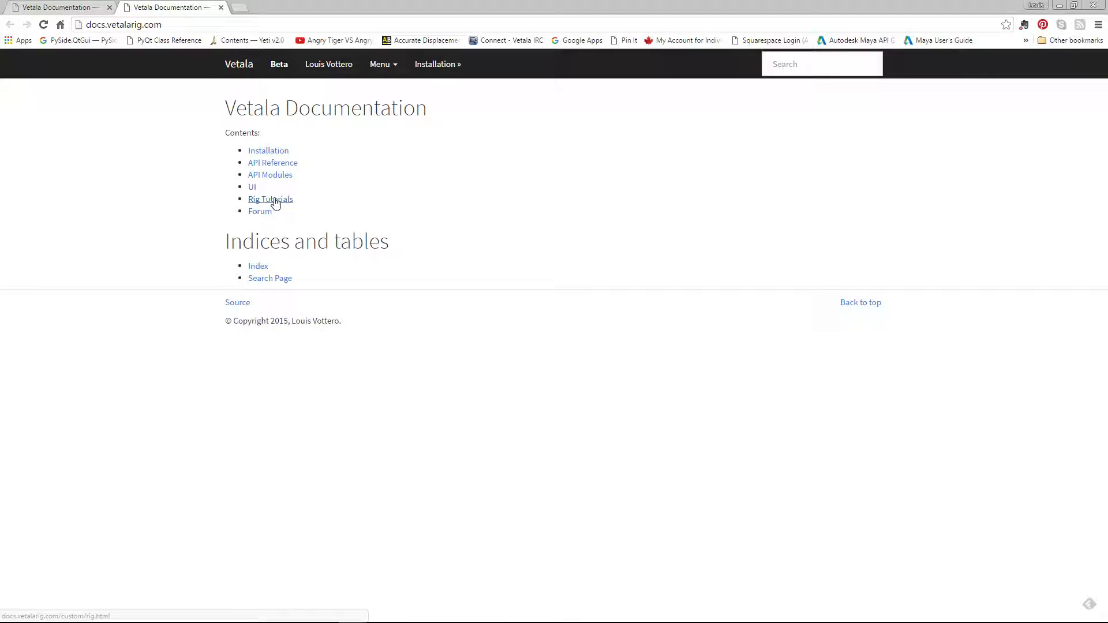
Open Rig Tutorials and scroll through the Available Curve Shapes page.
{"action": "left_click", "coordinate": [270, 199]}
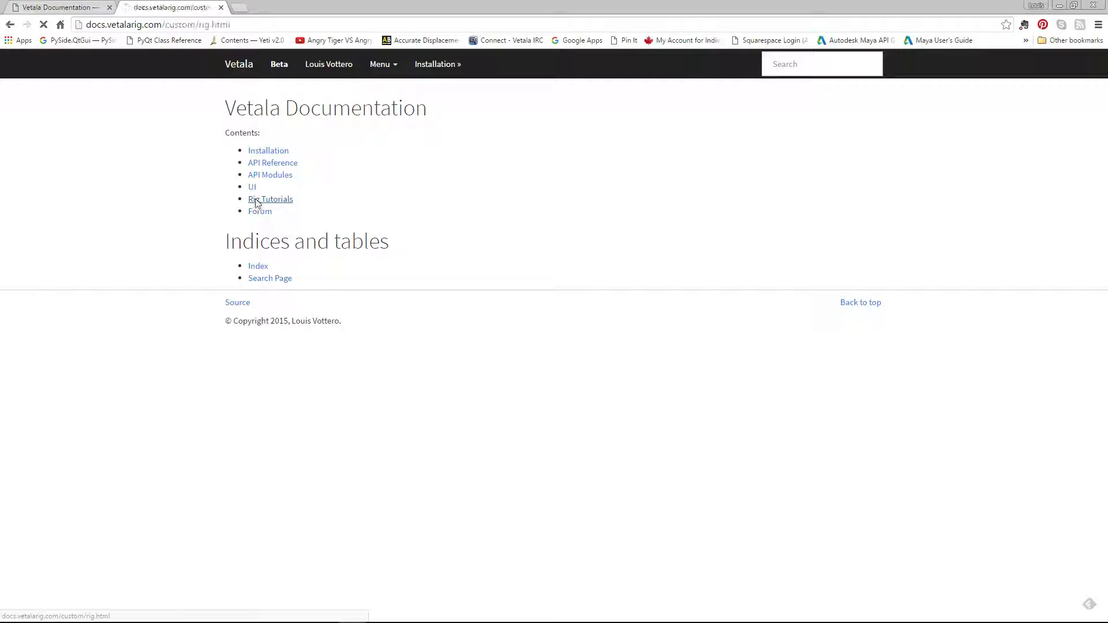
{"action": "left_click", "coordinate": [270, 199]}
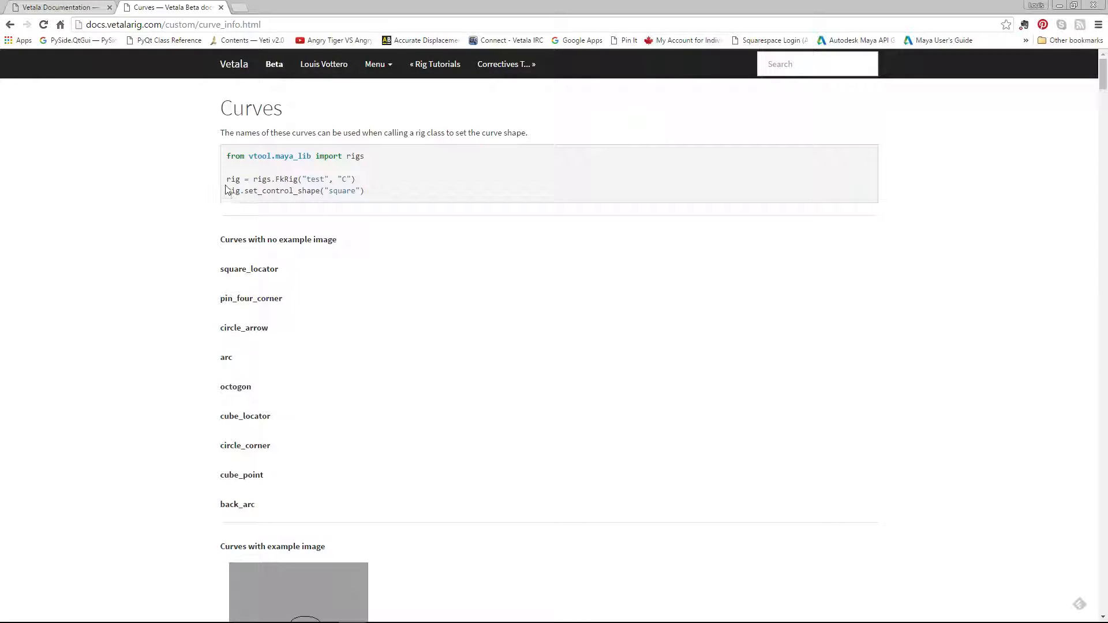
{"action": "scroll", "scroll_direction": "down", "scroll_amount": 3}
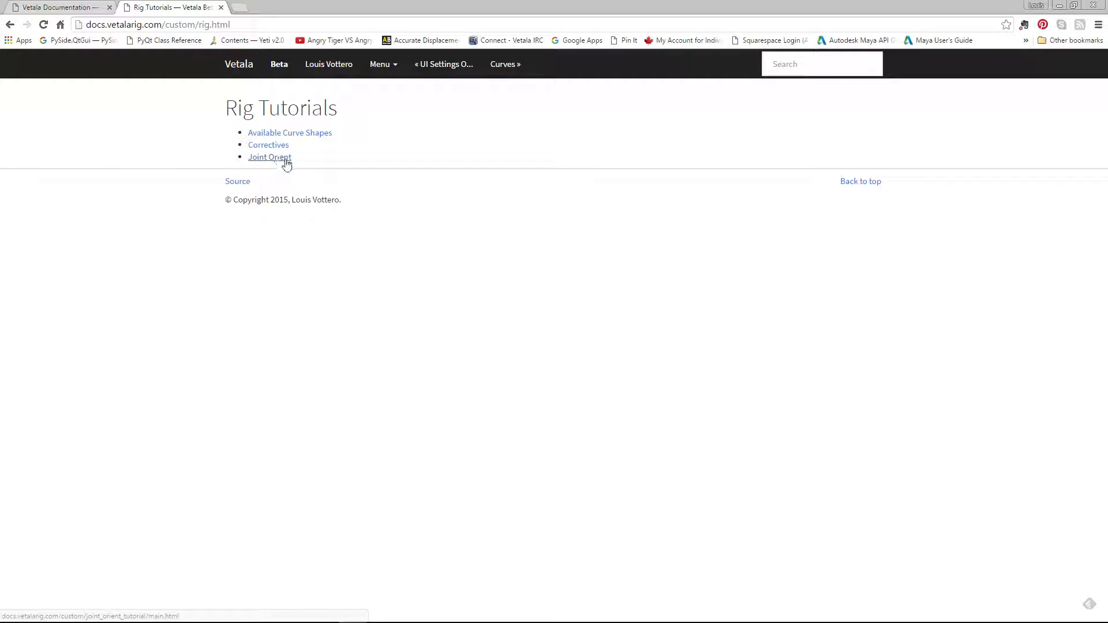
Review the Joint Orient tutorial's ORIENT INFO settings section.
{"action": "left_click", "coordinate": [270, 157]}
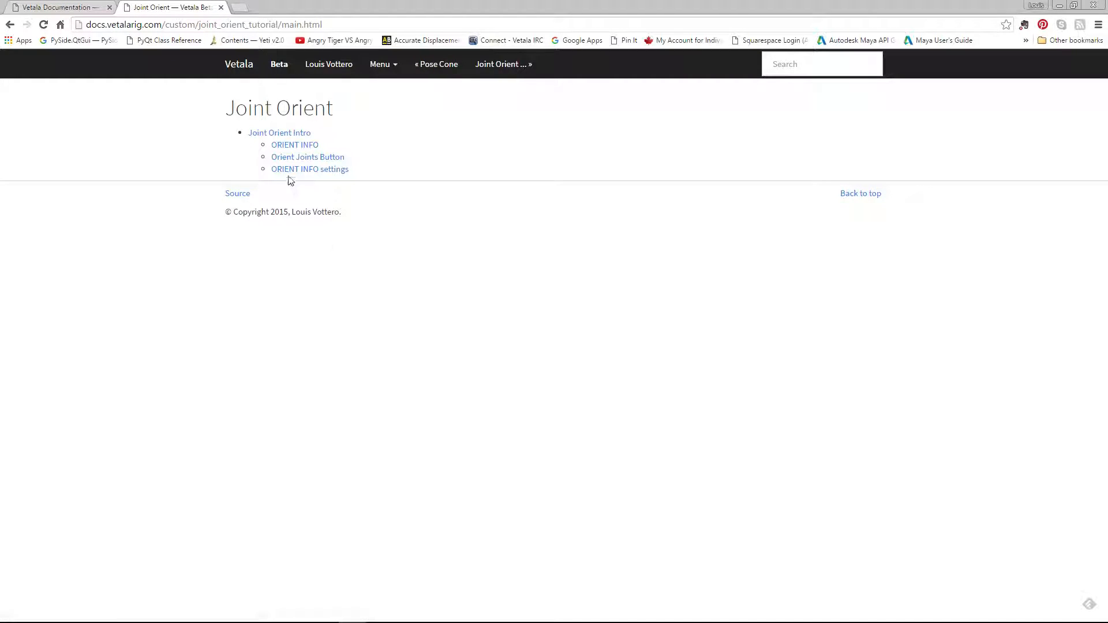
{"action": "mouse_move", "coordinate": [310, 169]}
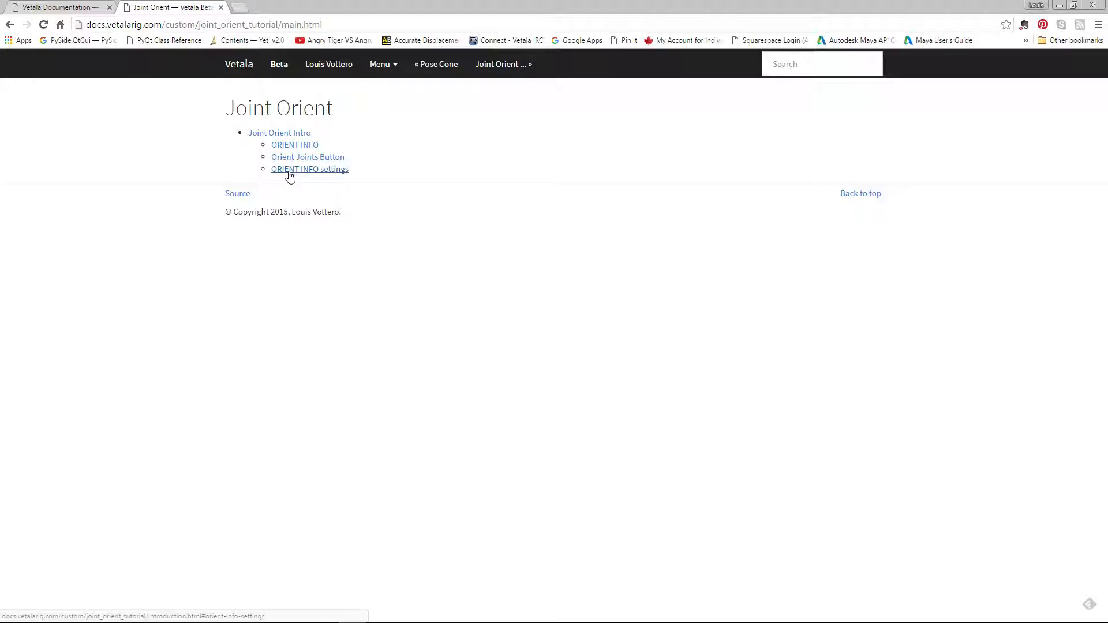
{"action": "left_click", "coordinate": [309, 169]}
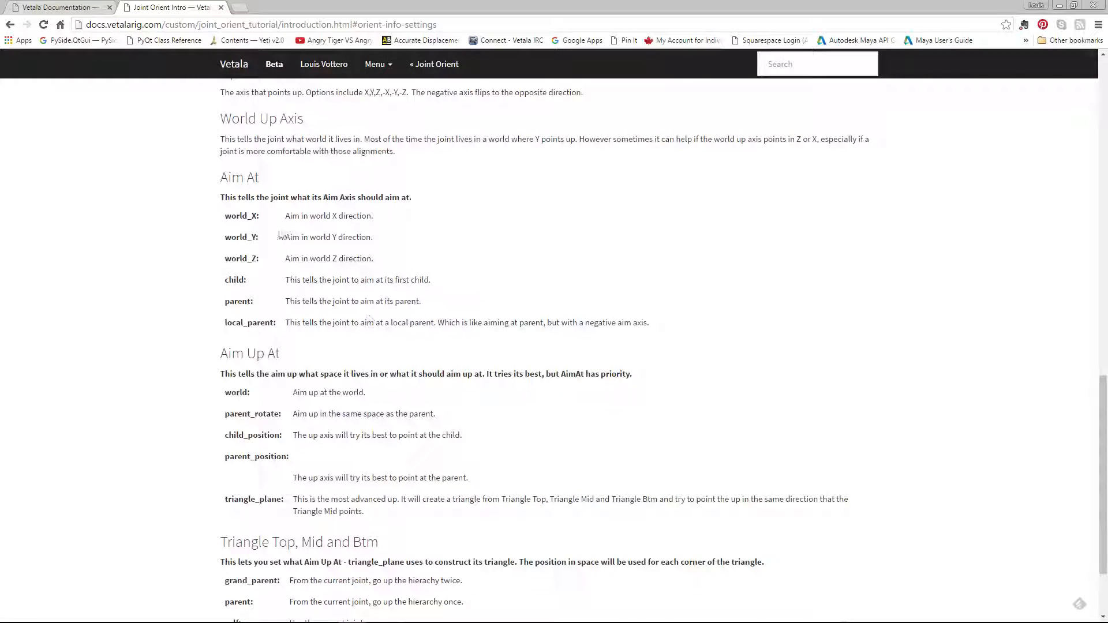
{"action": "scroll", "scroll_direction": "up", "scroll_amount": 3}
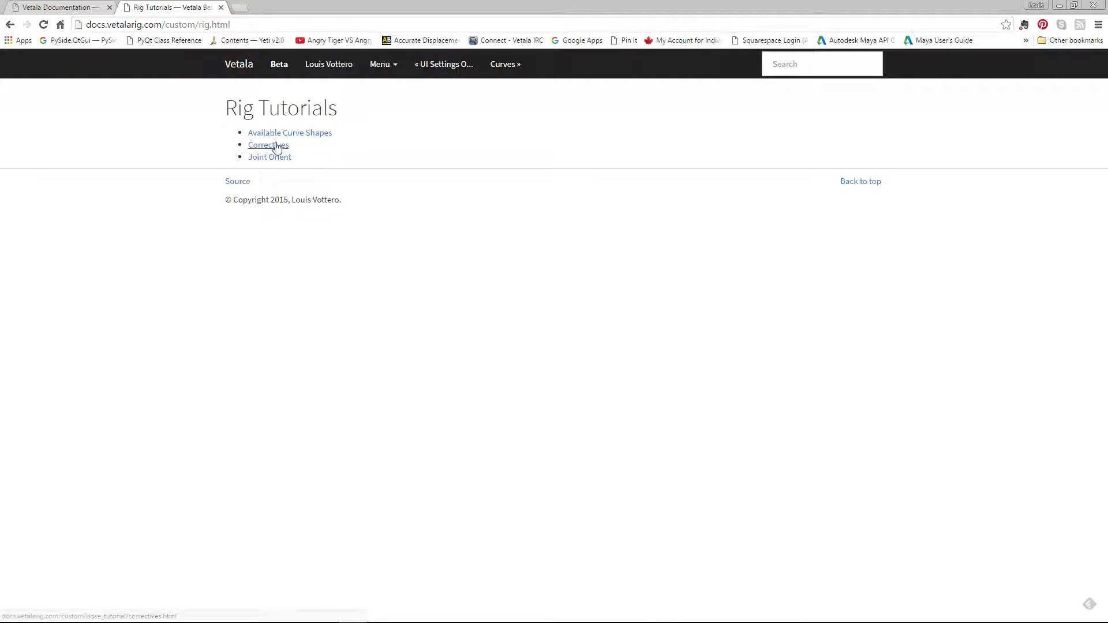
View the Correctives tutorial, then the API Reference page, ending on the main contents.
{"action": "left_click", "coordinate": [268, 145]}
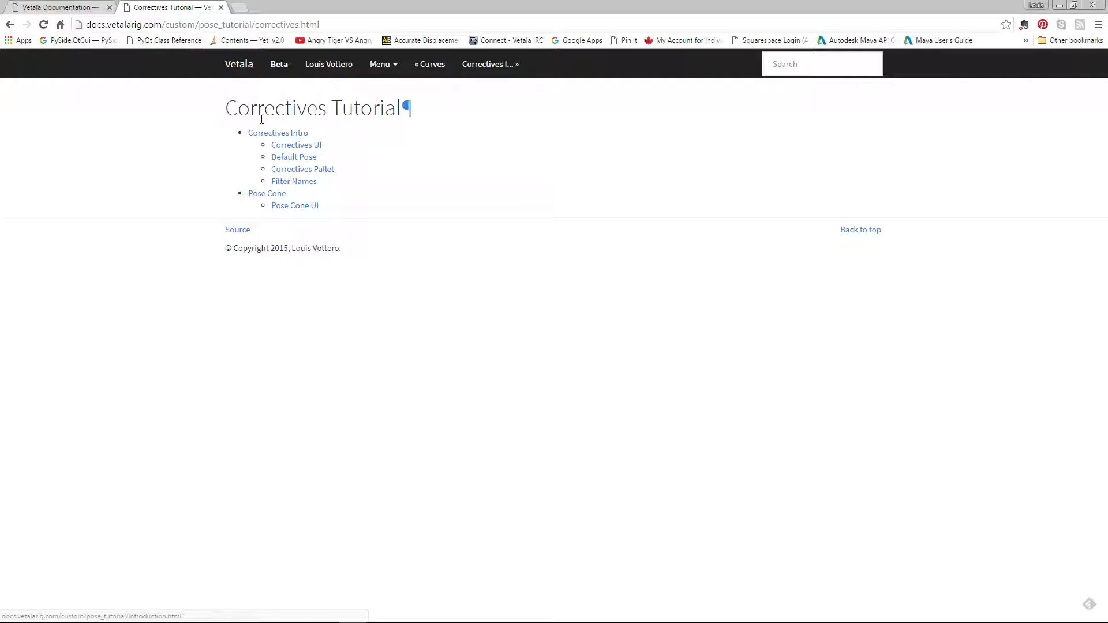
{"action": "left_click", "coordinate": [238, 64]}
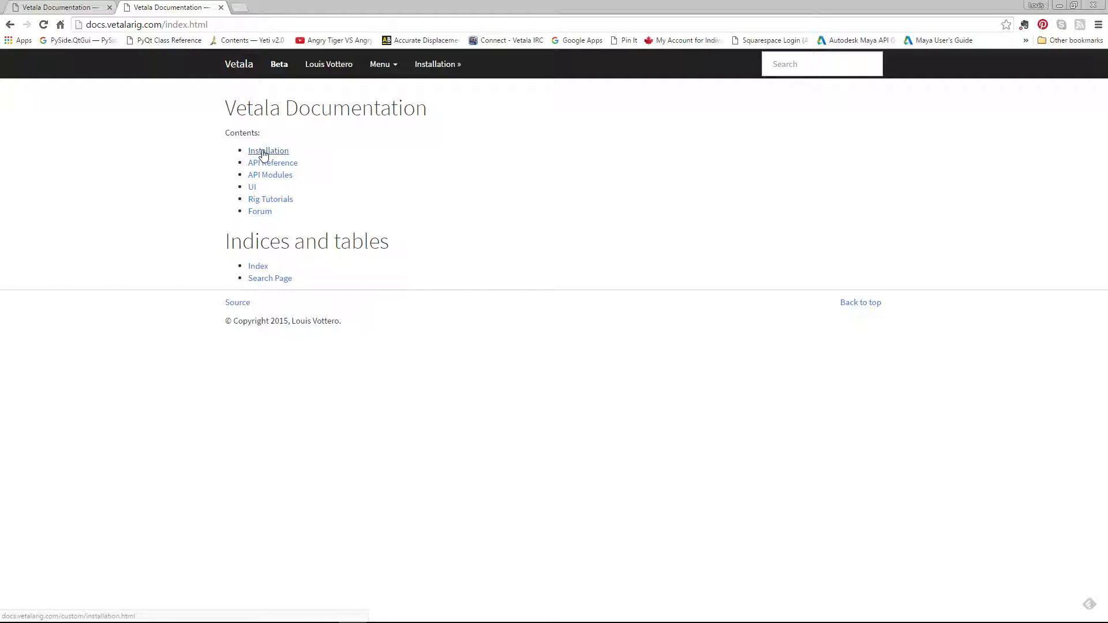
{"action": "left_click", "coordinate": [267, 150]}
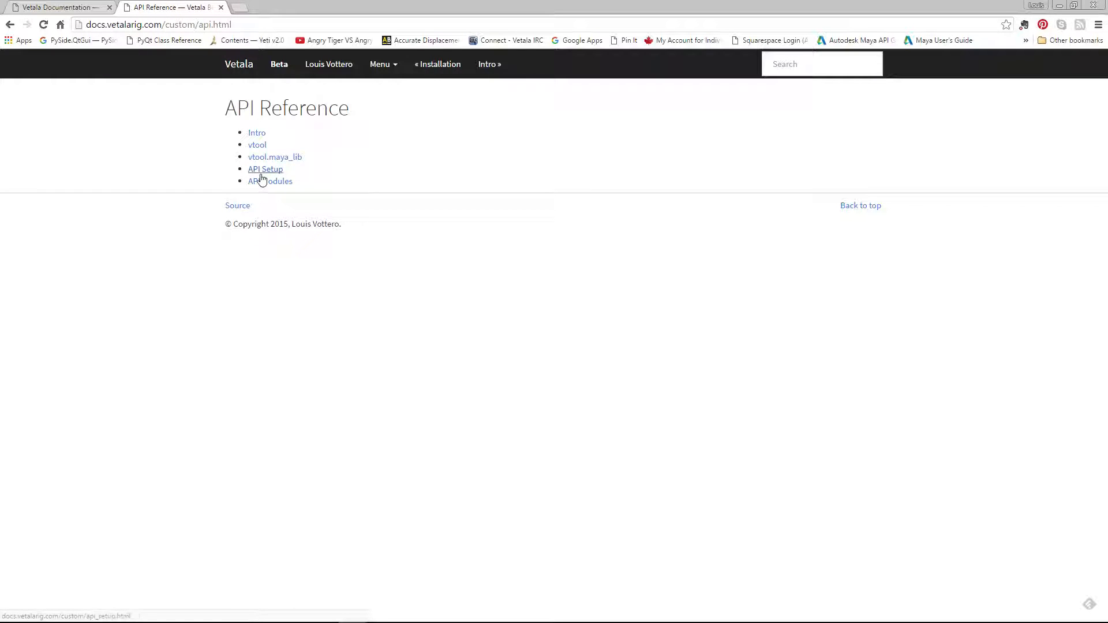
{"action": "left_click", "coordinate": [265, 169]}
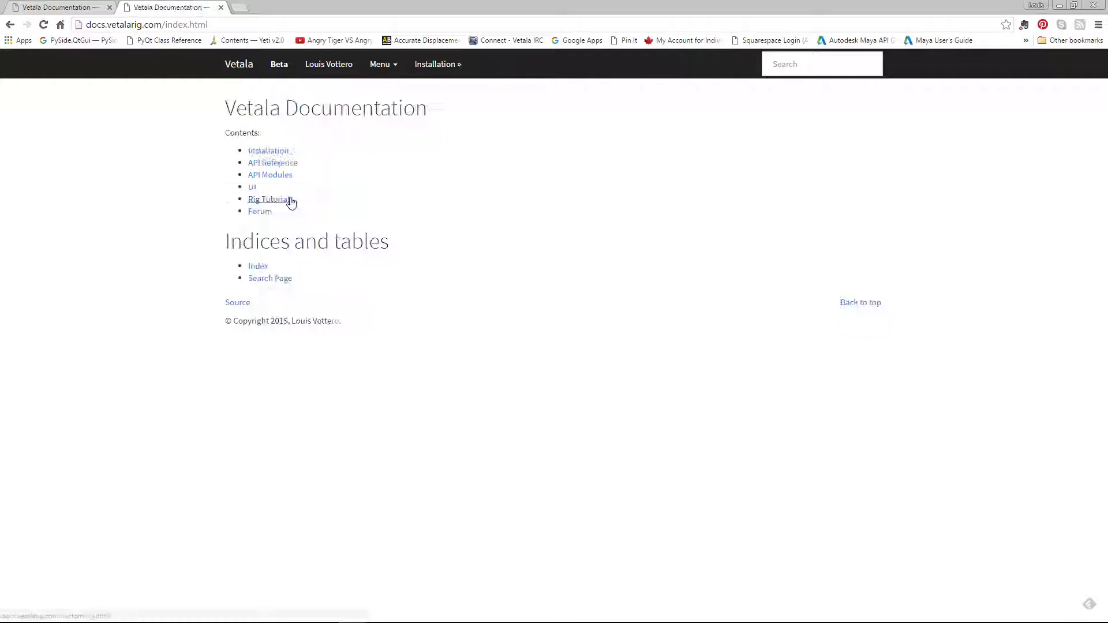
Read the API Intro's vtool and vtool.maya_lib examples, highlighting the space module line.
{"action": "left_click", "coordinate": [273, 163]}
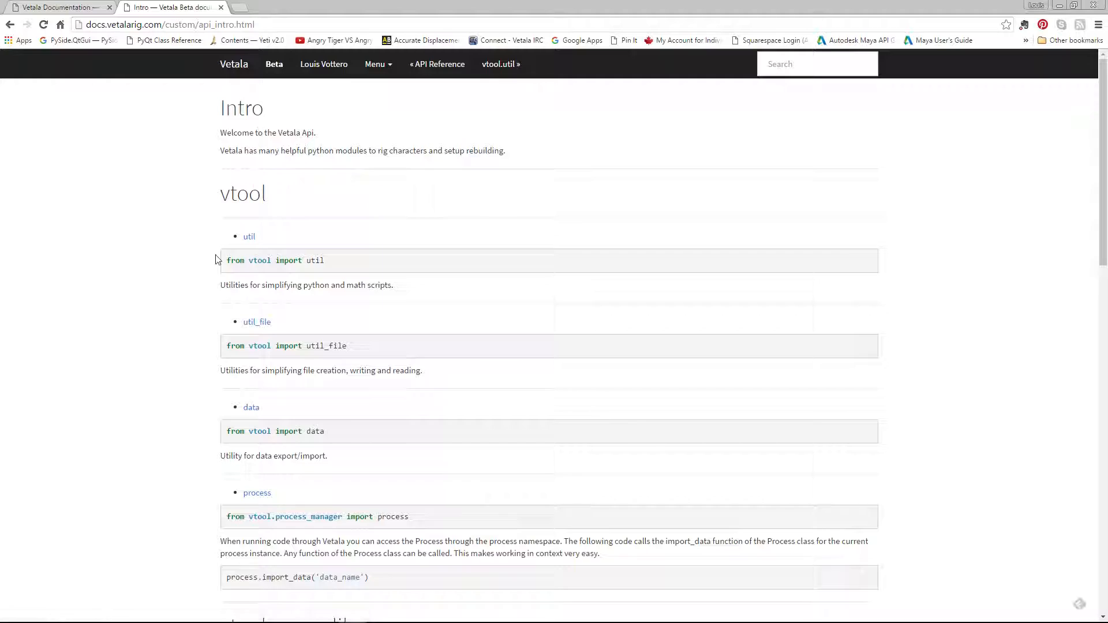
{"action": "scroll", "scroll_direction": "down", "scroll_amount": 3}
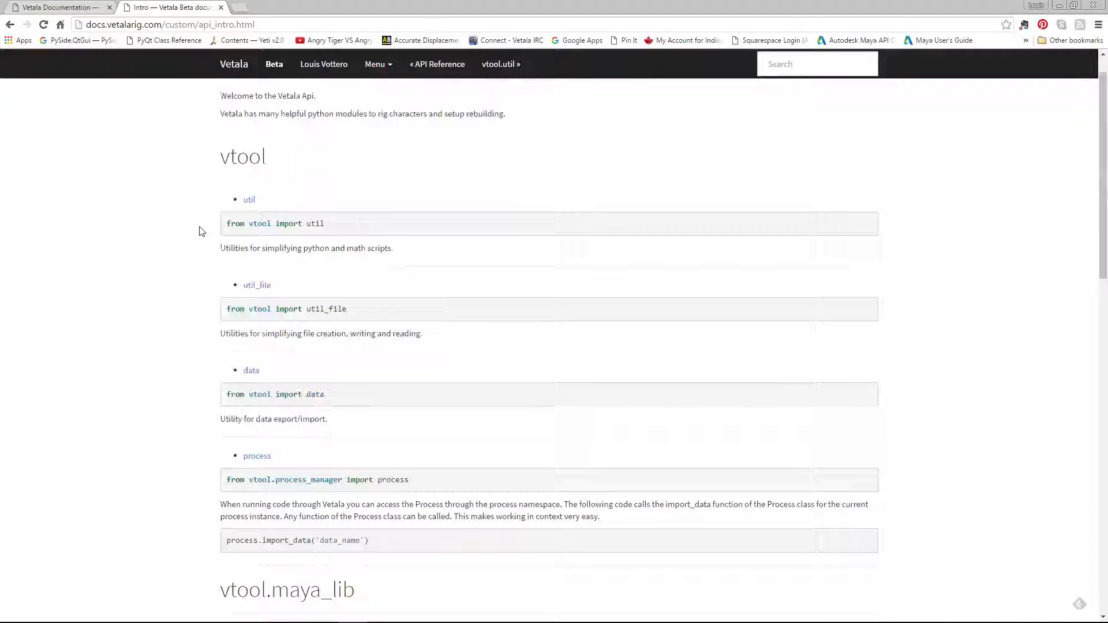
{"action": "scroll", "scroll_direction": "down", "scroll_amount": 3}
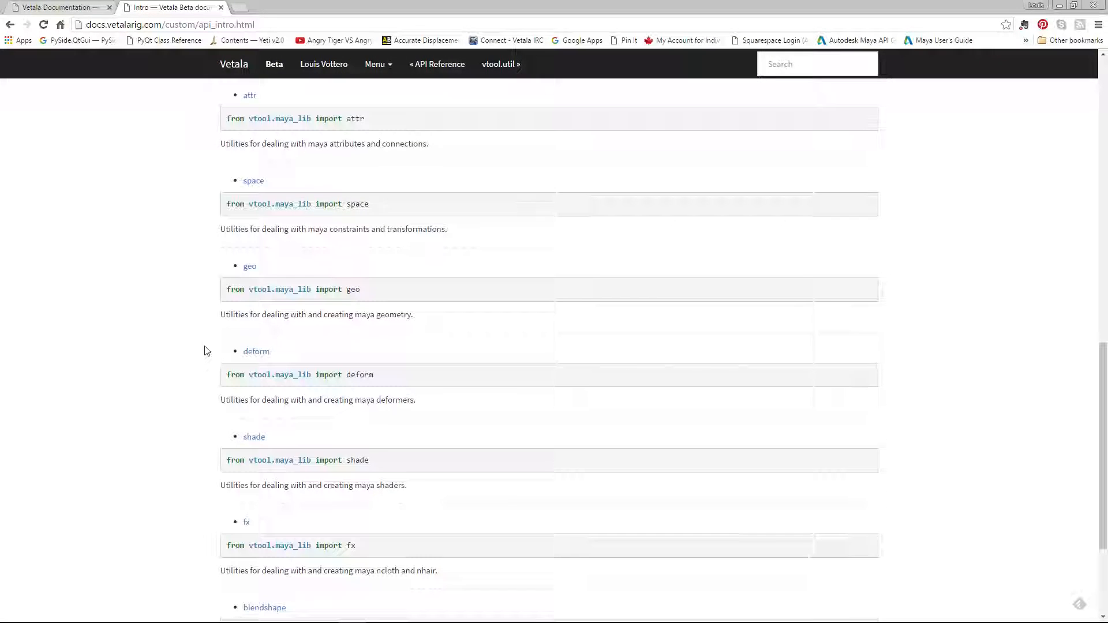
{"action": "scroll", "scroll_direction": "up", "scroll_amount": 3}
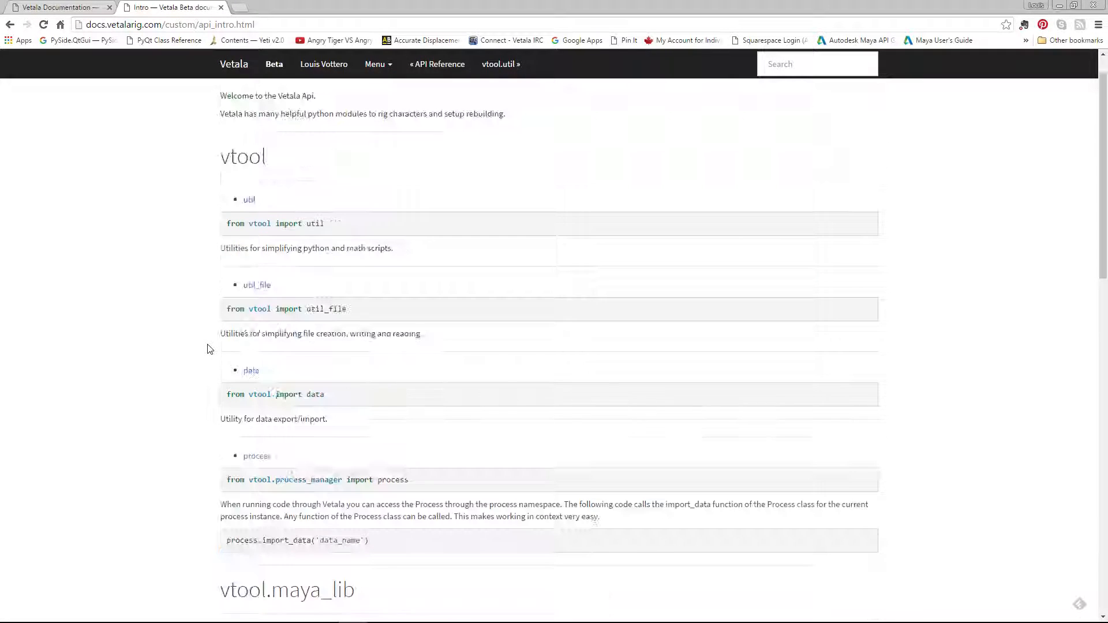
{"action": "scroll", "scroll_direction": "down", "scroll_amount": 3}
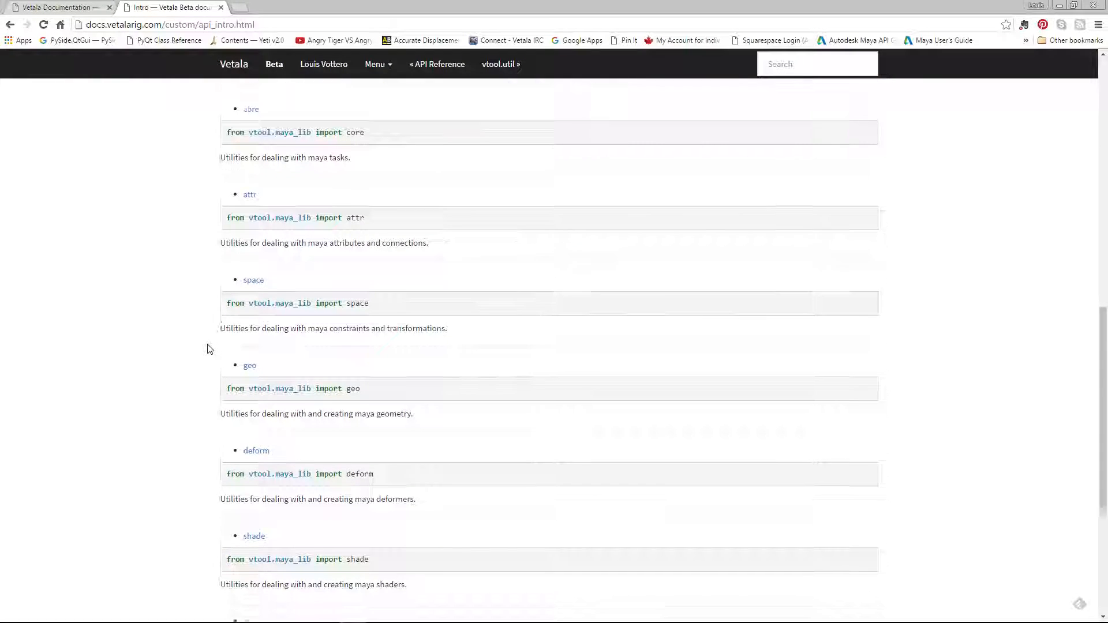
{"action": "scroll", "scroll_direction": "down", "scroll_amount": 3}
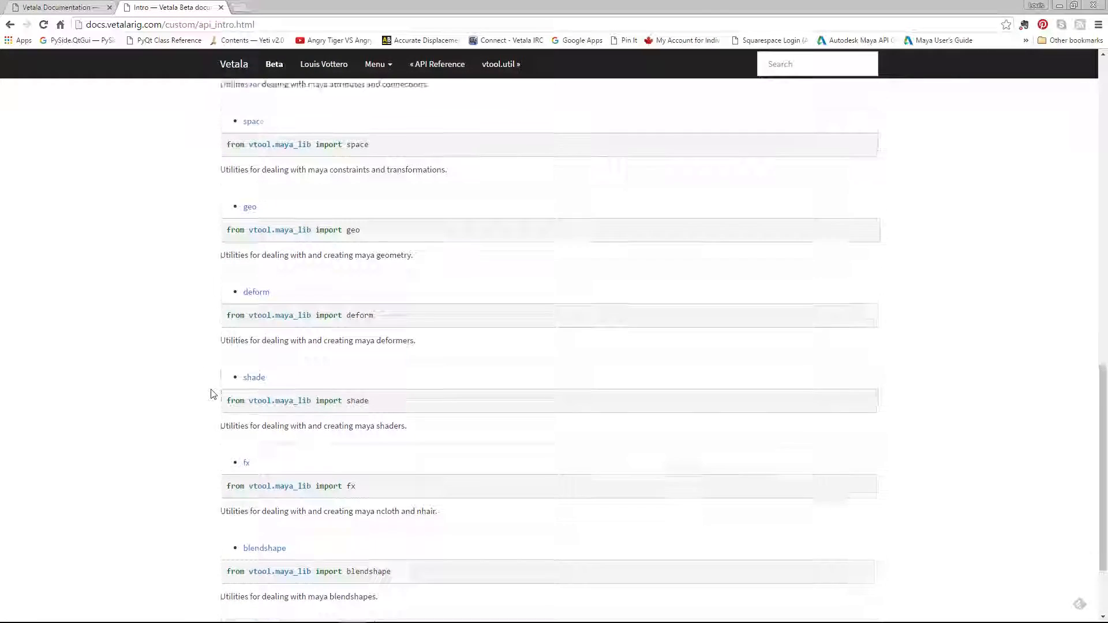
{"action": "scroll", "scroll_direction": "up", "scroll_amount": 3}
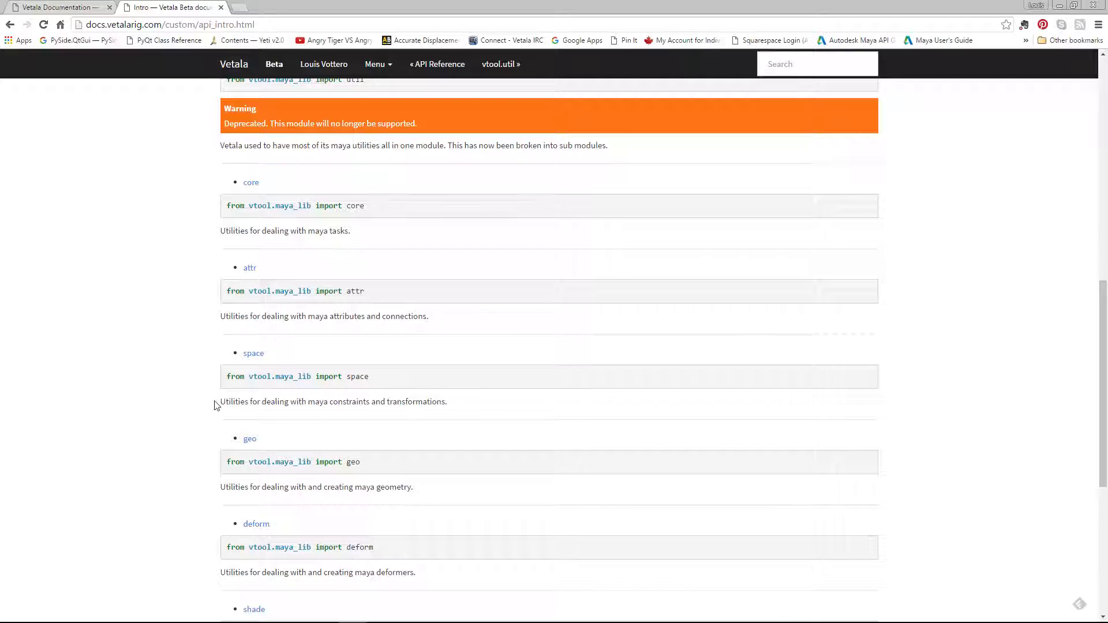
{"action": "left_click_drag", "start_coordinate": [221, 402], "coordinate": [431, 402]}
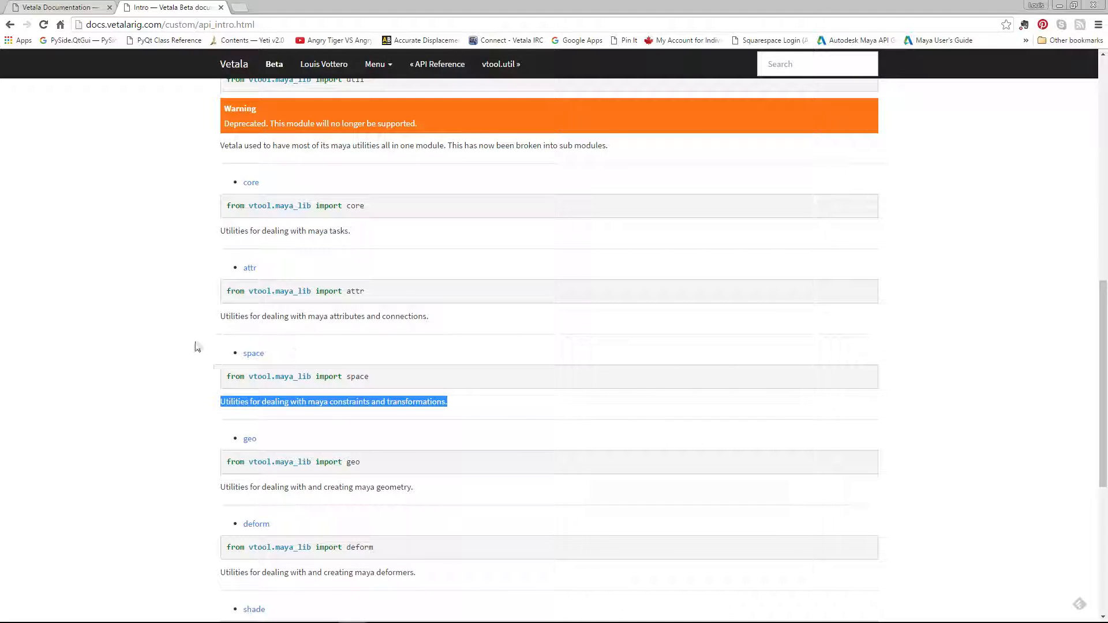
{"action": "scroll", "scroll_direction": "down", "scroll_amount": 3}
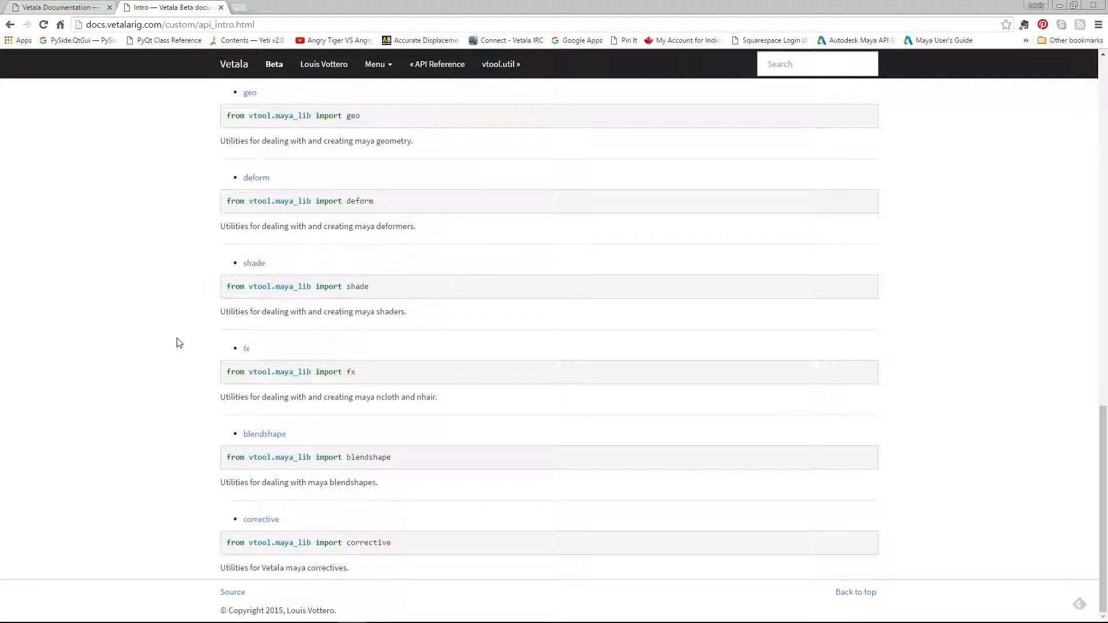
{"action": "scroll", "scroll_direction": "down", "scroll_amount": 3}
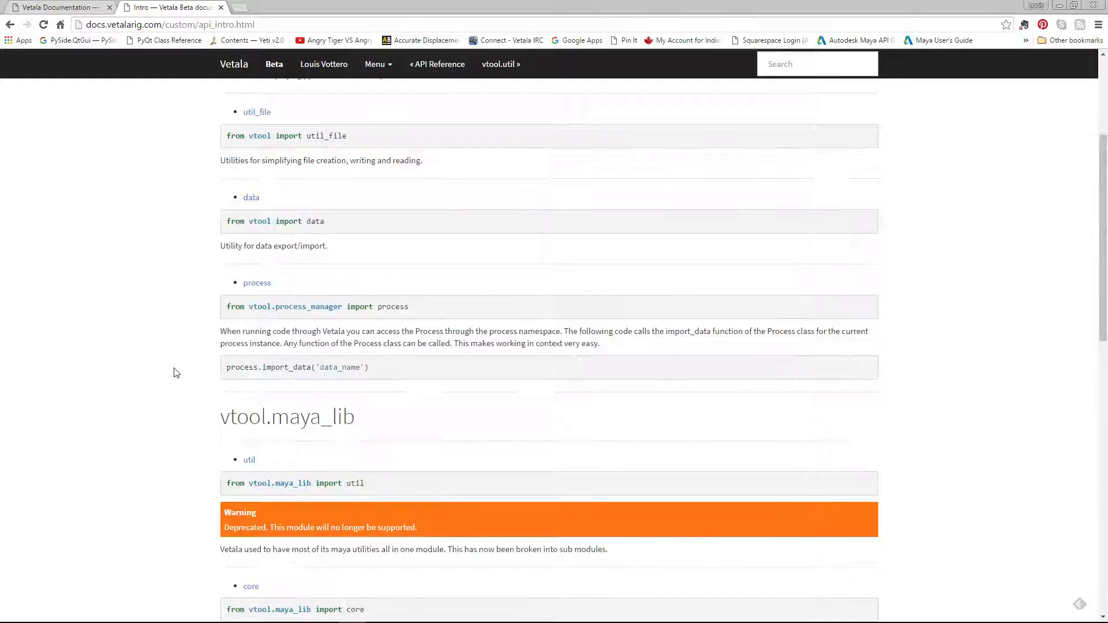
{"action": "scroll", "scroll_direction": "up", "scroll_amount": 3}
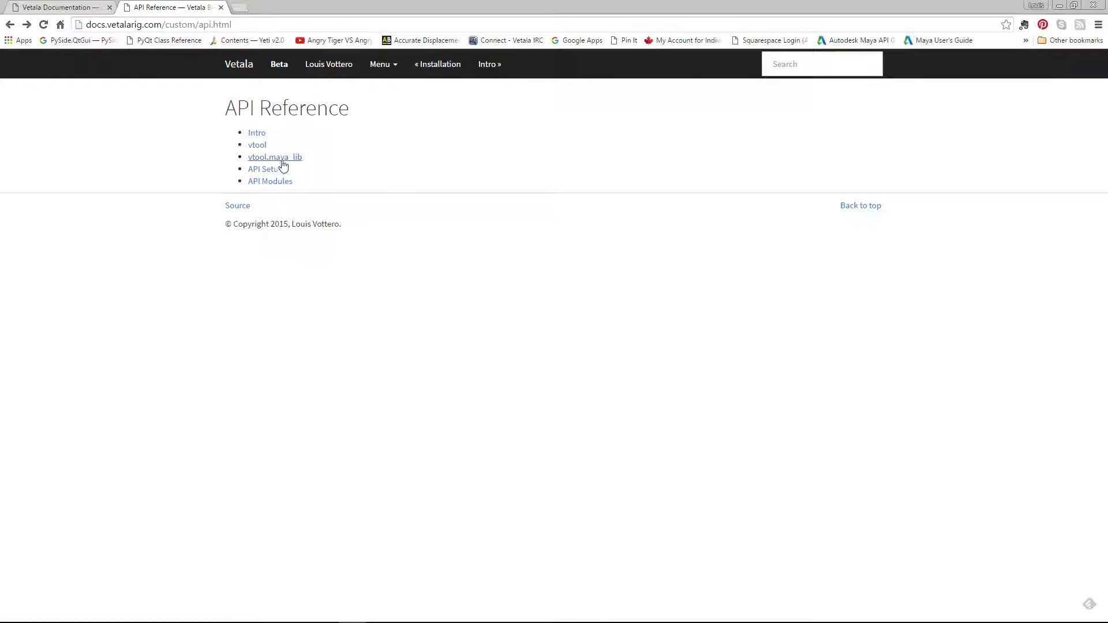
View the geo module's Octree, OctreeNode, MeshTopologyCheck and Rivet classes.
{"action": "left_click", "coordinate": [270, 181]}
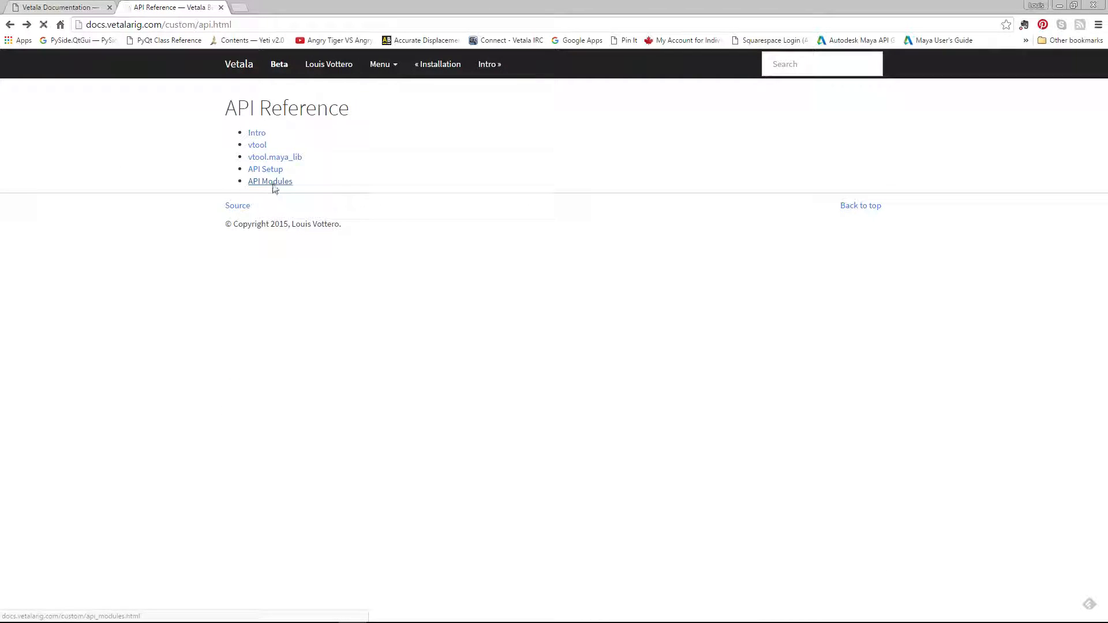
{"action": "left_click", "coordinate": [270, 181]}
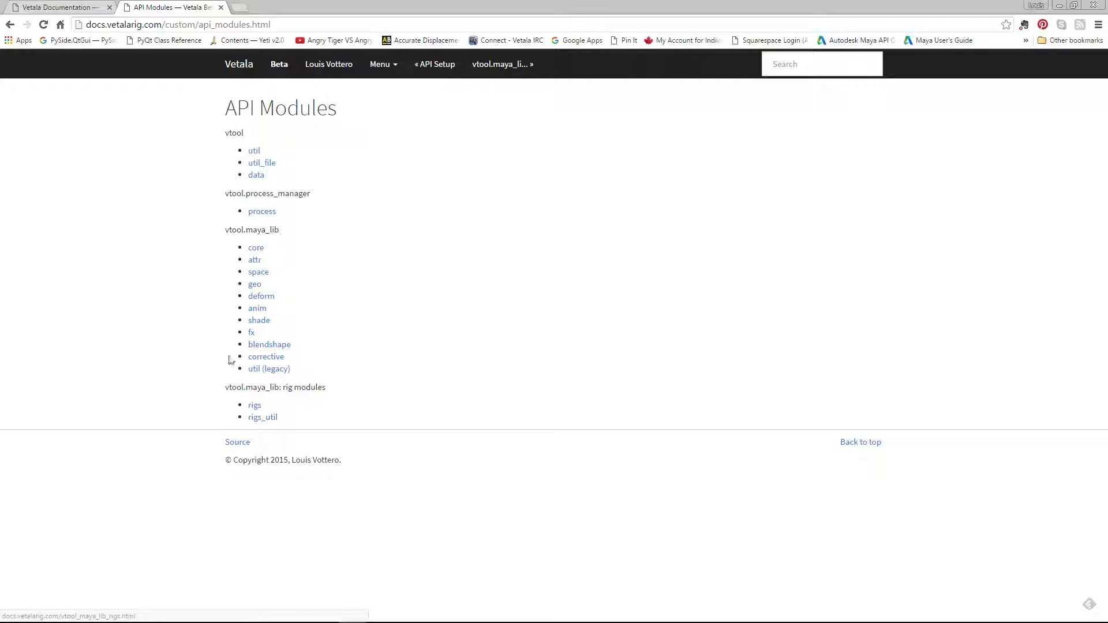
{"action": "mouse_move", "coordinate": [255, 283]}
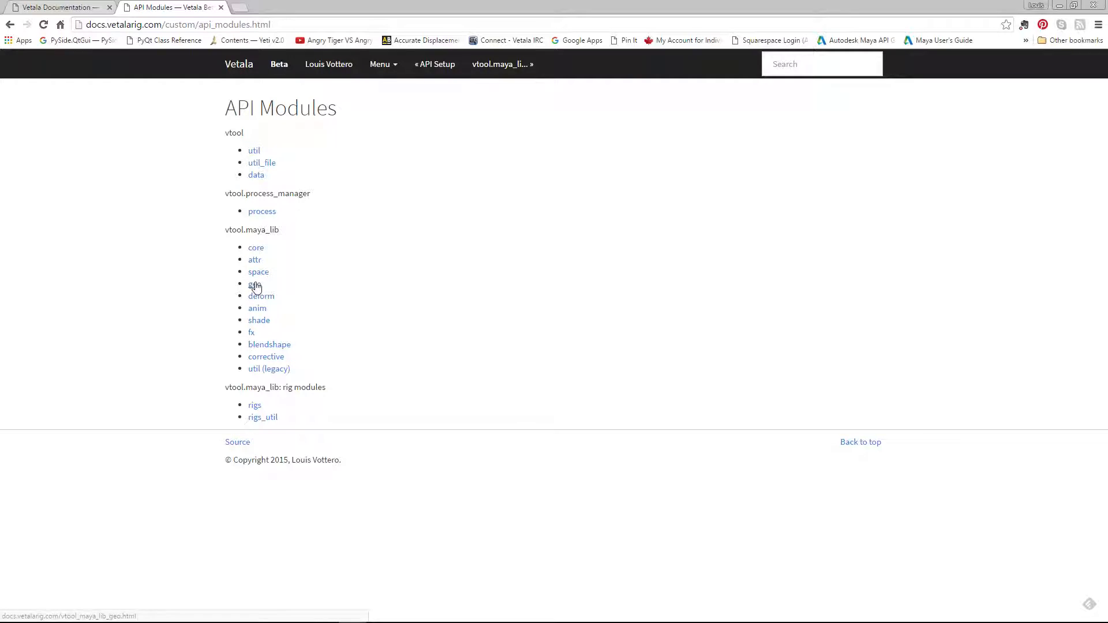
{"action": "left_click", "coordinate": [255, 406]}
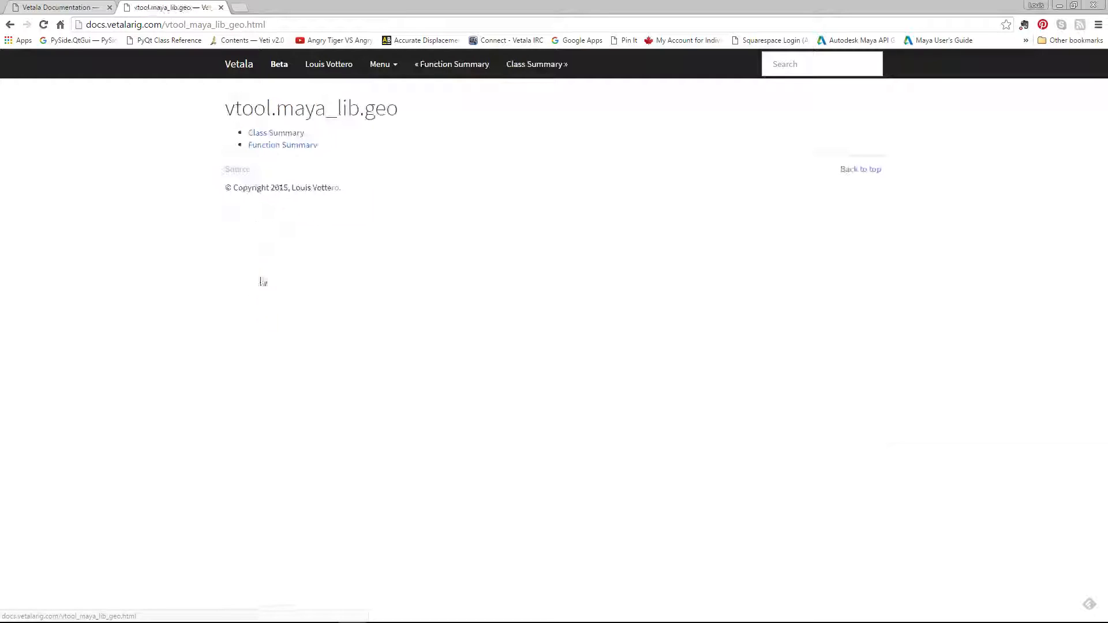
{"action": "mouse_move", "coordinate": [283, 145]}
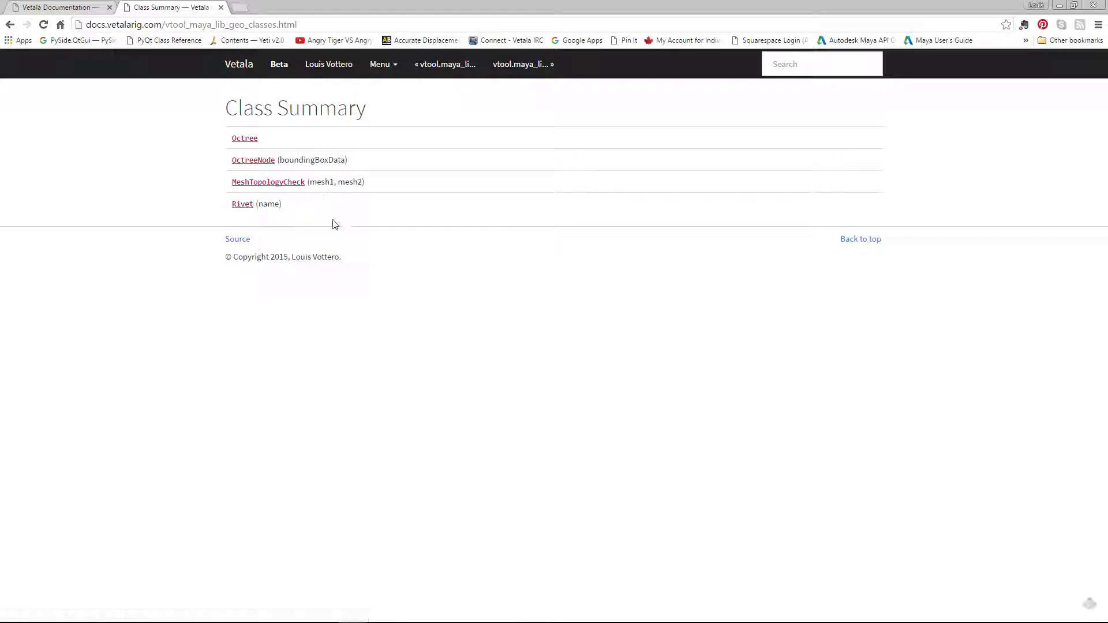
{"action": "mouse_move", "coordinate": [242, 205]}
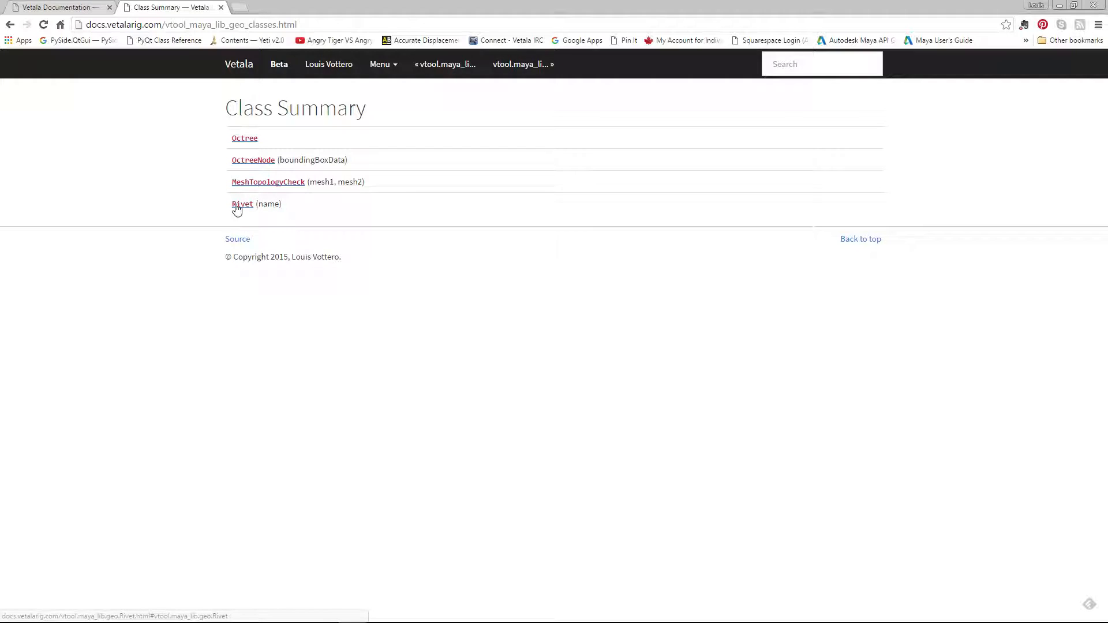
{"action": "left_click", "coordinate": [242, 203]}
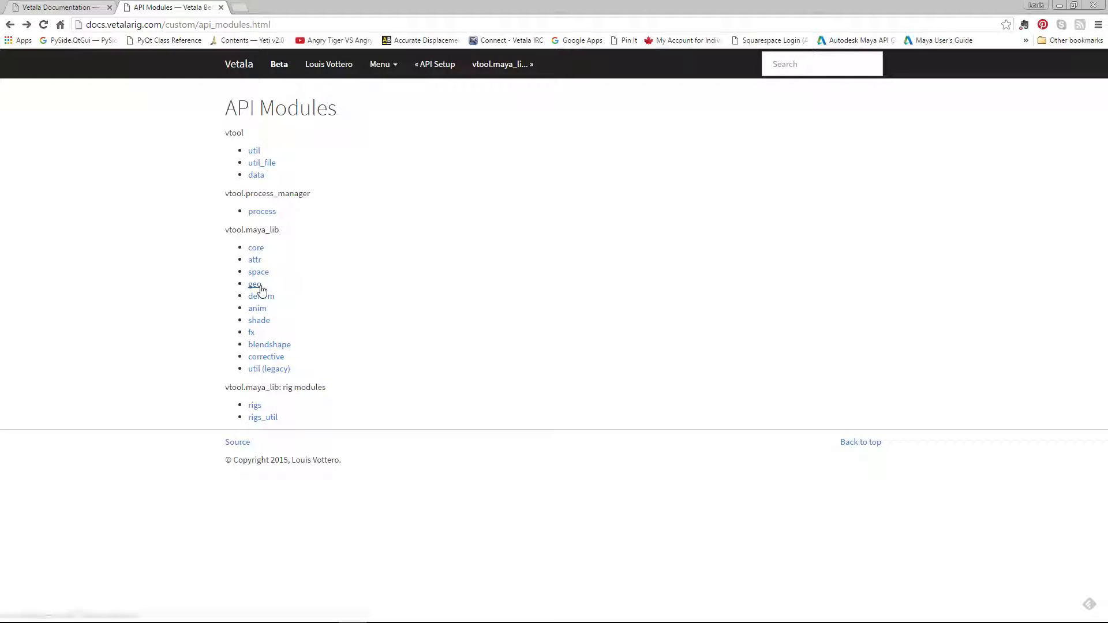
View the space module's Class Summary and scroll through MatchSpace's methods.
{"action": "left_click", "coordinate": [258, 271]}
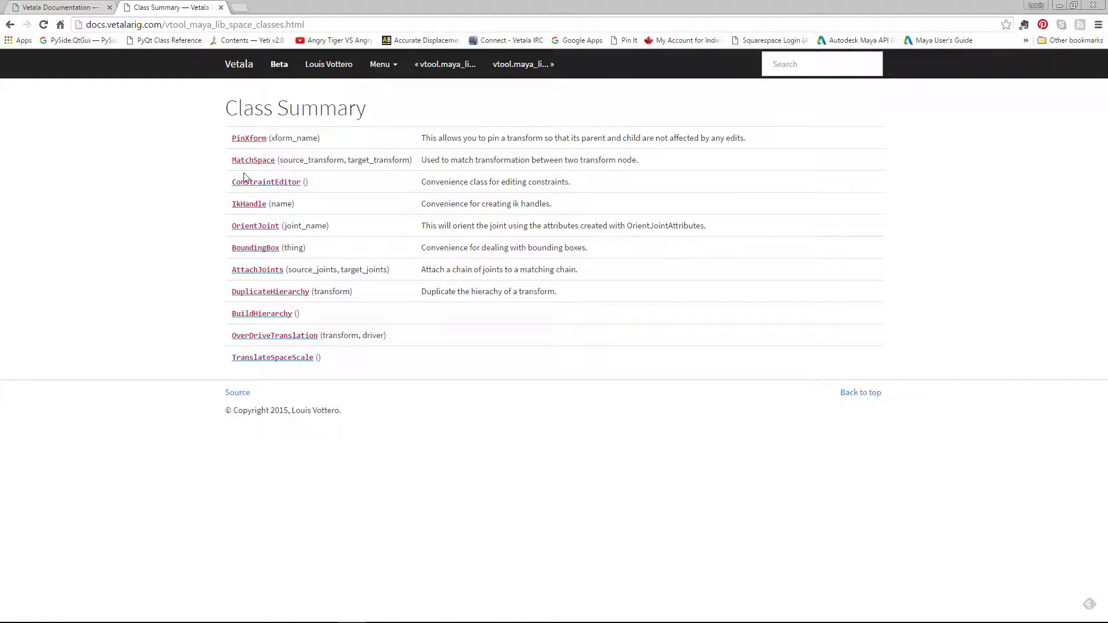
{"action": "left_click", "coordinate": [253, 160]}
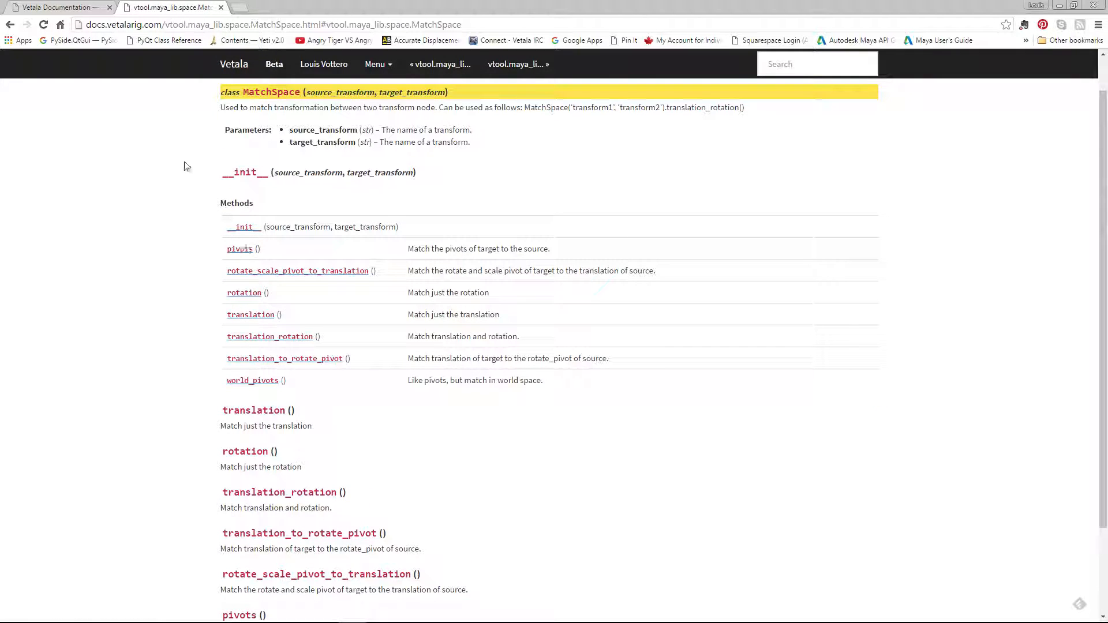
{"action": "scroll", "scroll_direction": "down", "scroll_amount": 3}
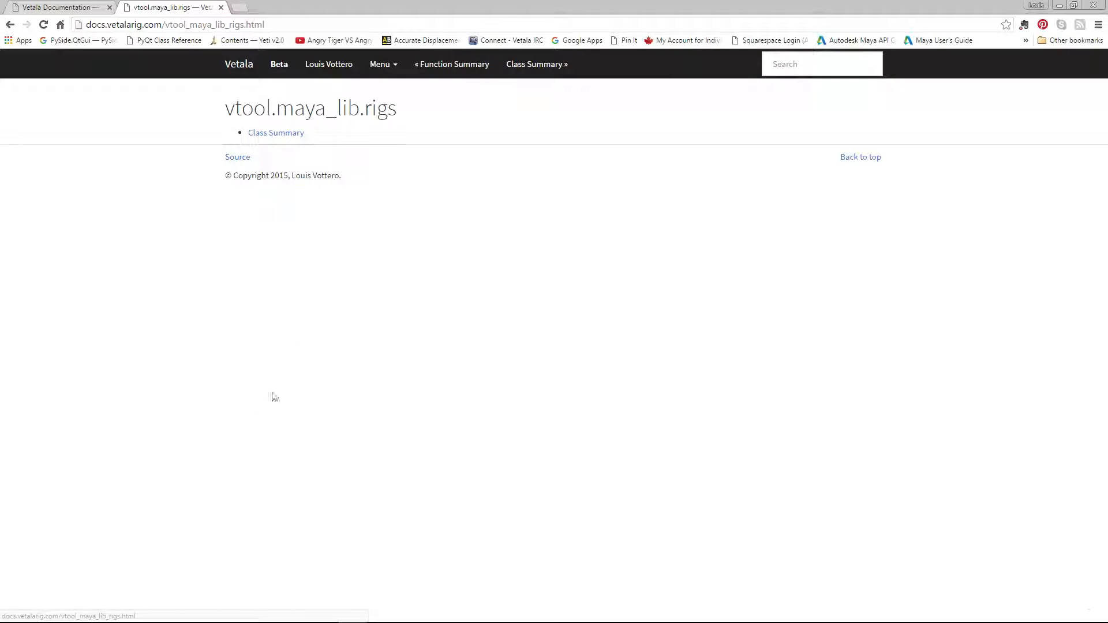
View the rigs module's Class Summary and scroll through FkRig's method list.
{"action": "left_click", "coordinate": [276, 132]}
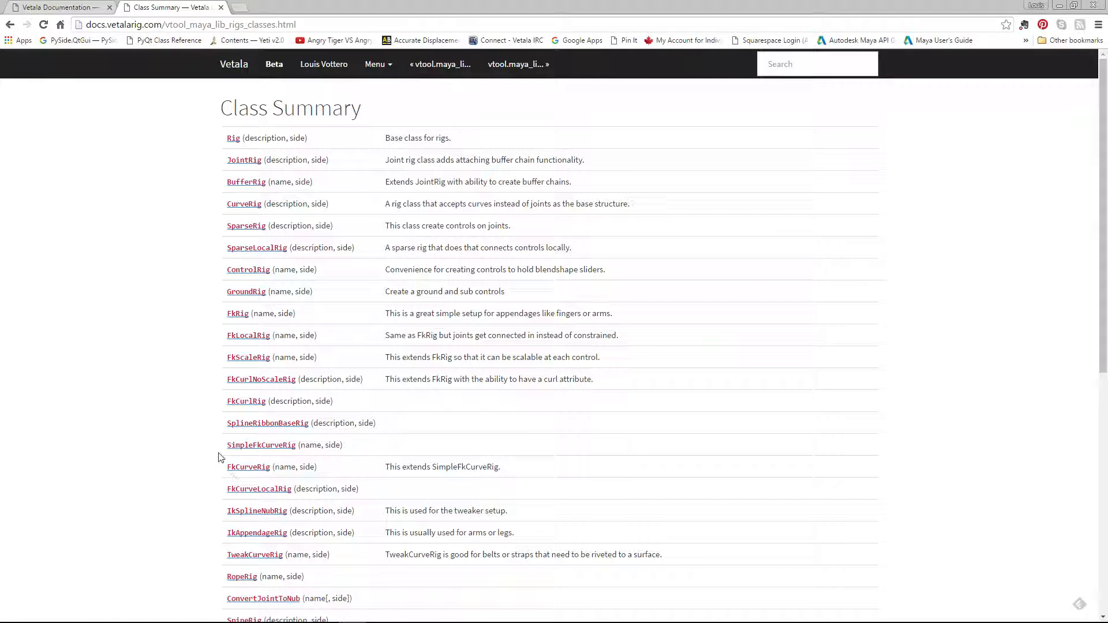
{"action": "mouse_move", "coordinate": [247, 356]}
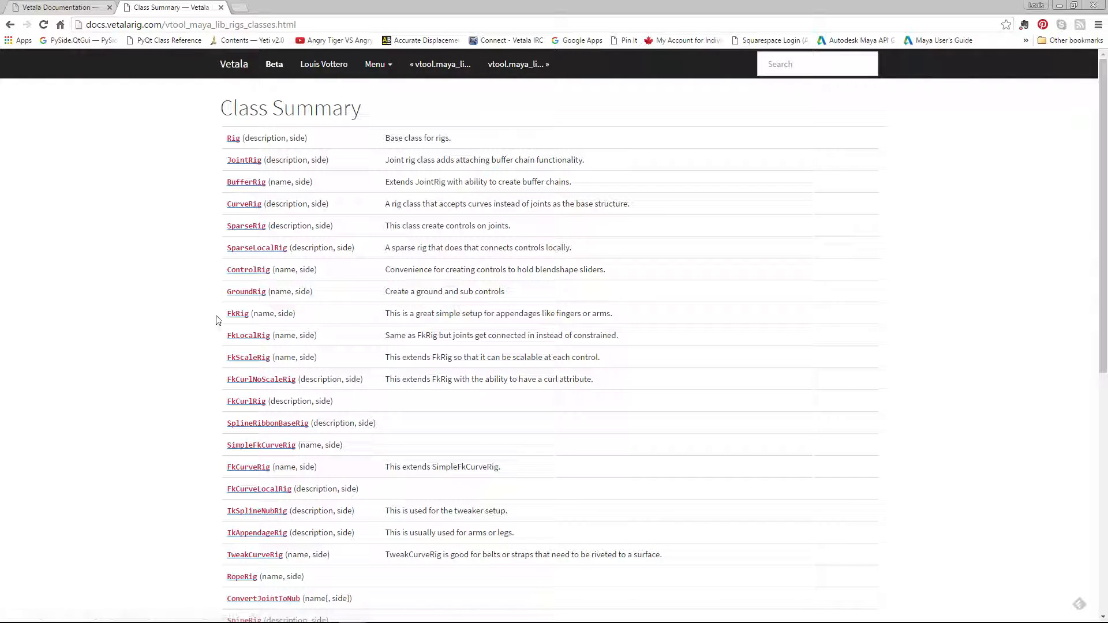
{"action": "left_click", "coordinate": [238, 312]}
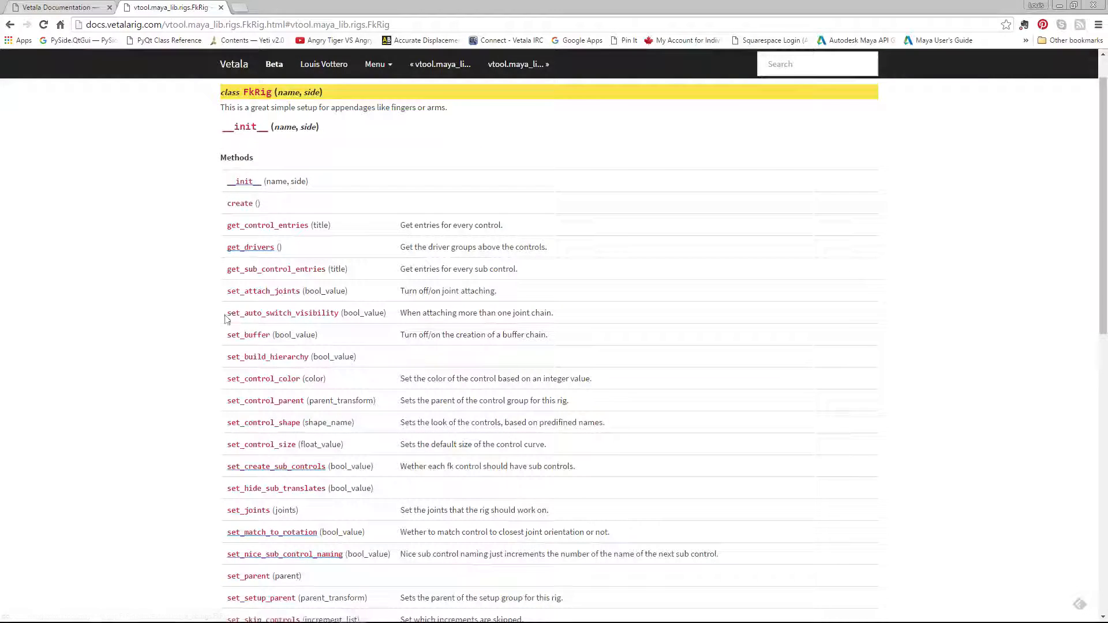
{"action": "scroll", "scroll_direction": "down", "scroll_amount": 3}
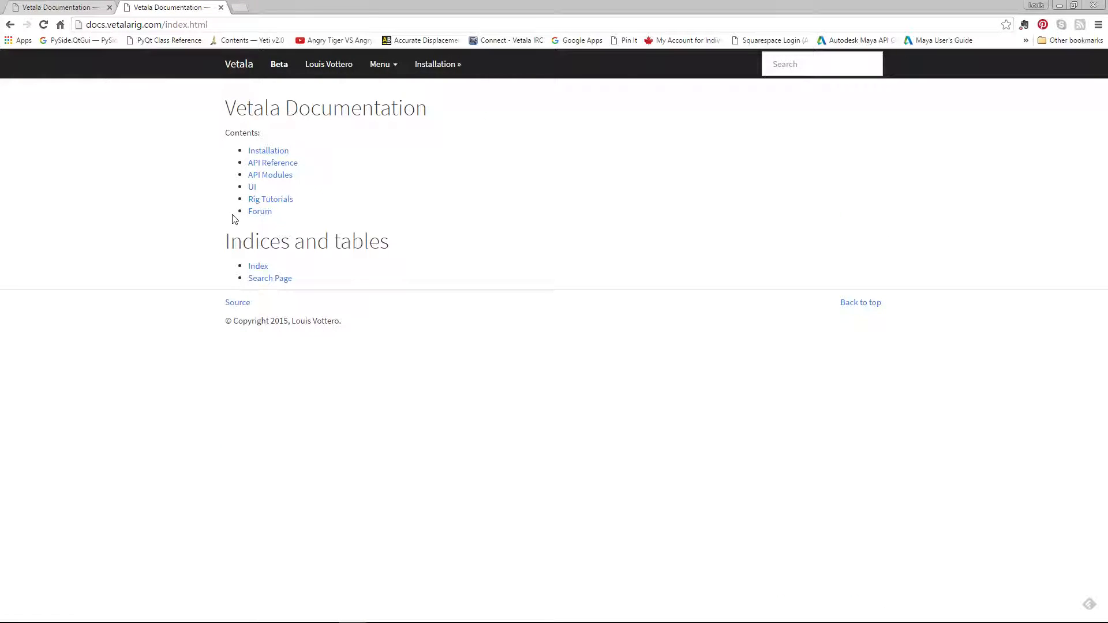
{"action": "mouse_move", "coordinate": [246, 192]}
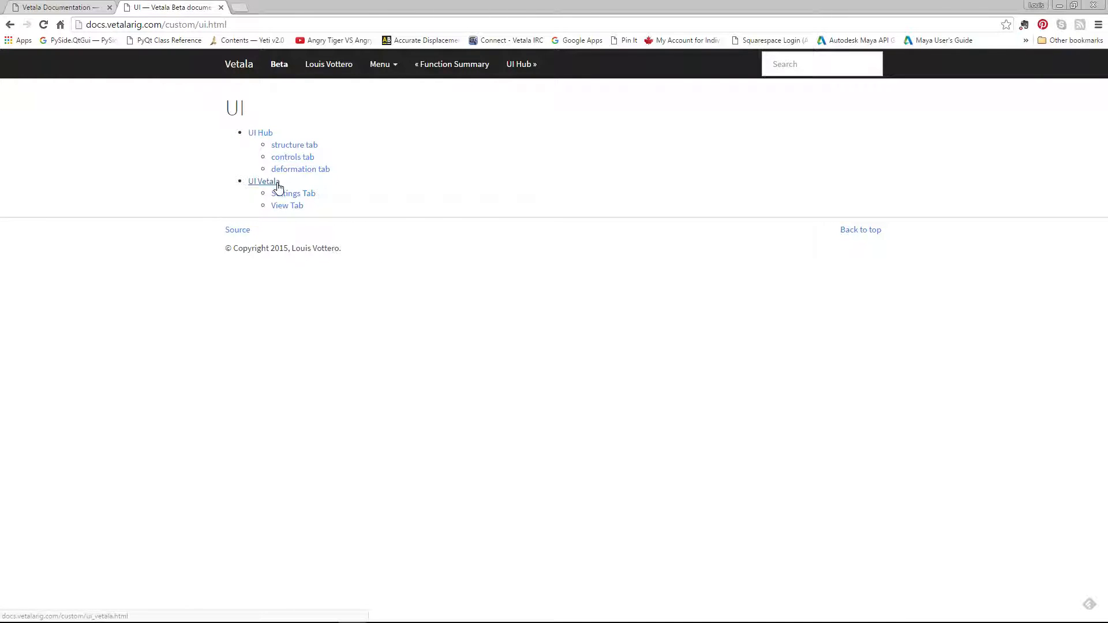
Open the UI section's View Tab page and its introduction, then return to View Tab.
{"action": "left_click", "coordinate": [287, 205]}
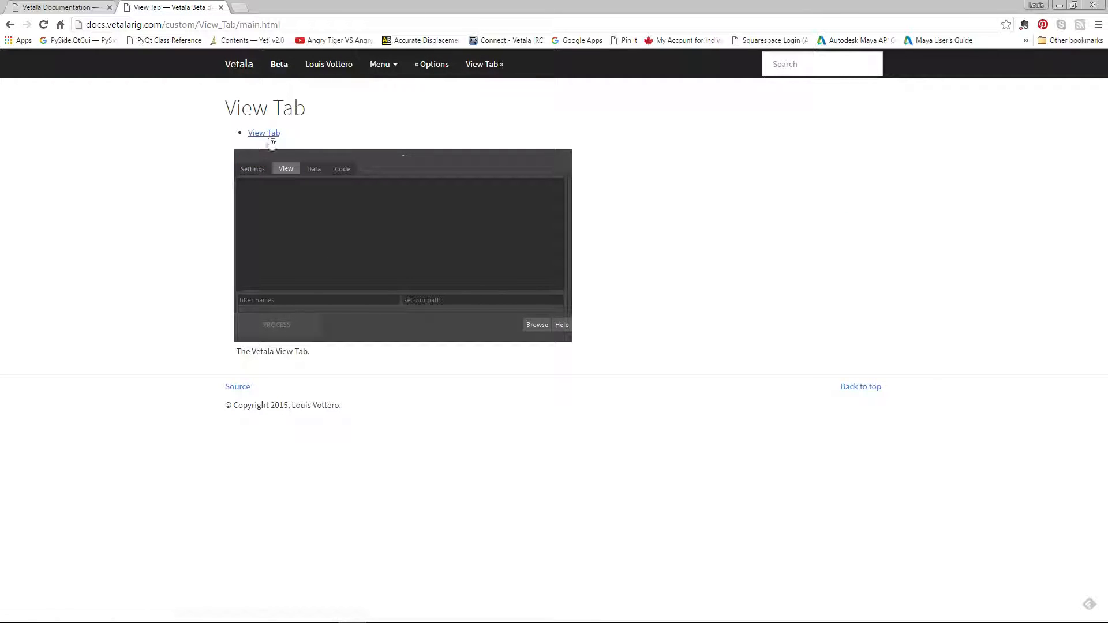
{"action": "left_click", "coordinate": [264, 133]}
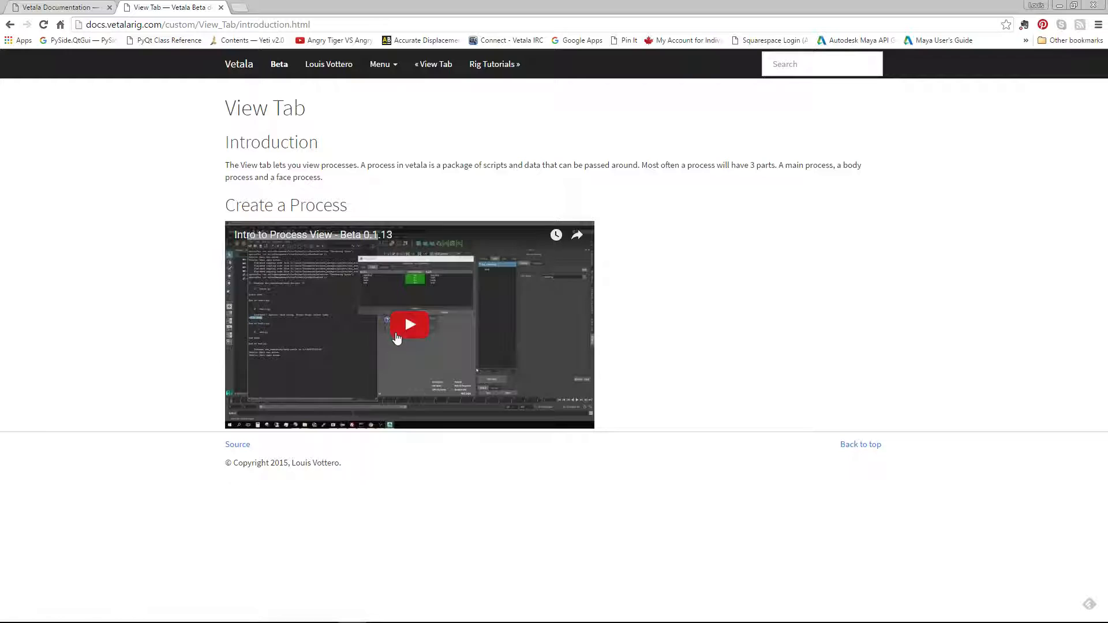
{"action": "mouse_move", "coordinate": [462, 333]}
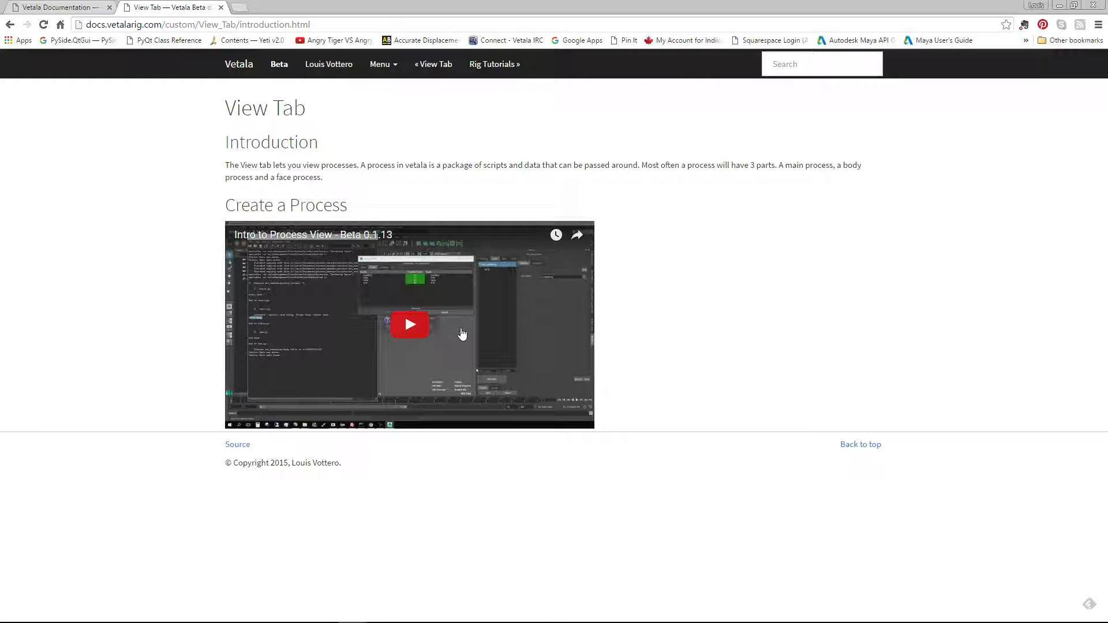
{"action": "mouse_move", "coordinate": [367, 294]}
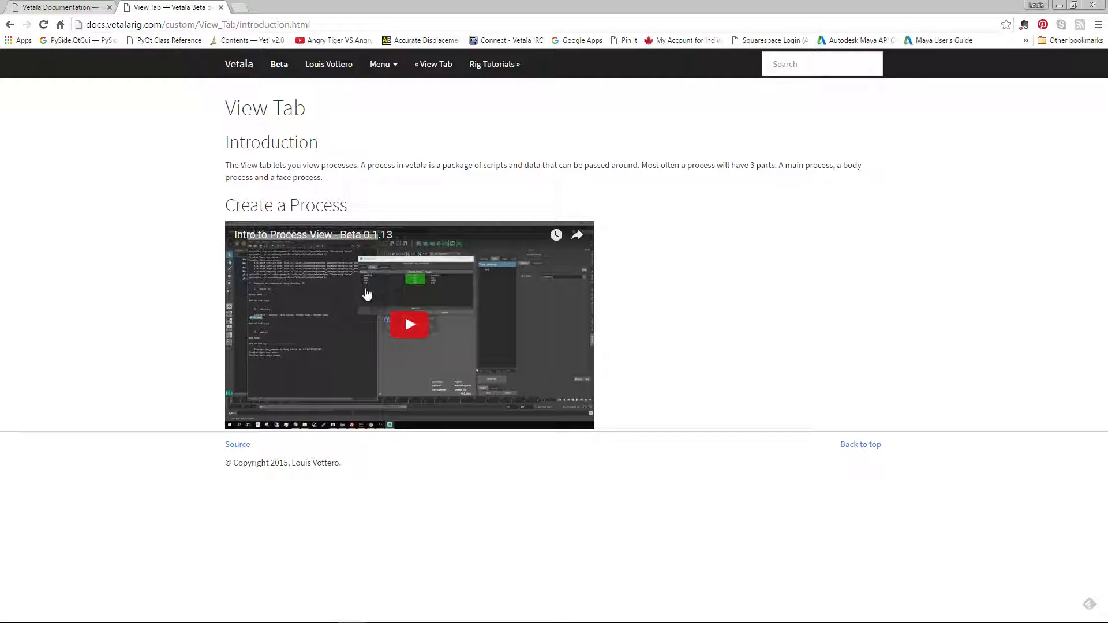
{"action": "left_click", "coordinate": [26, 25]}
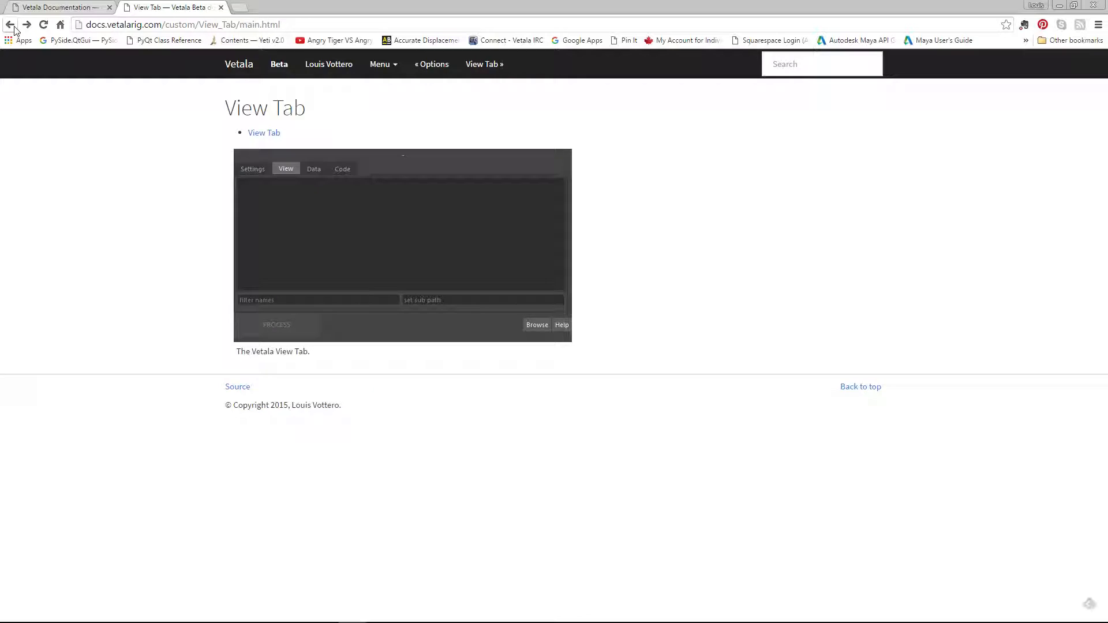